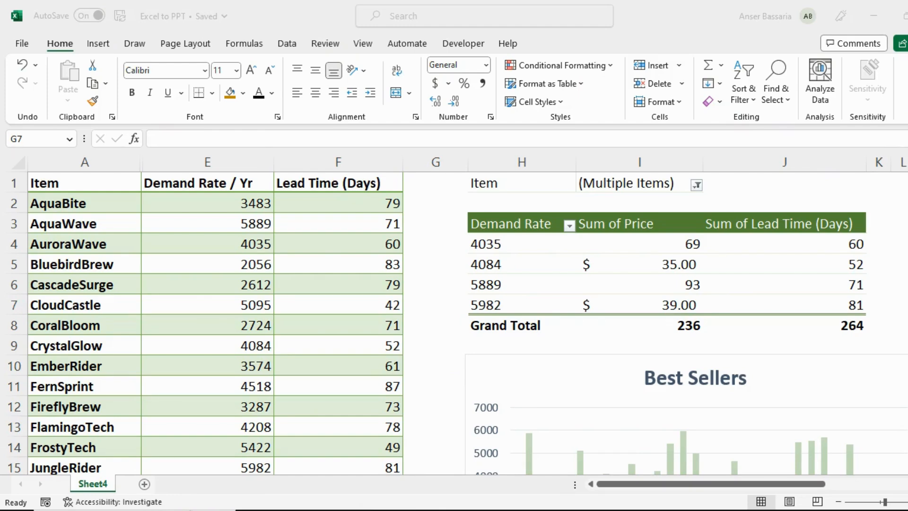
mouse_move(424, 500)
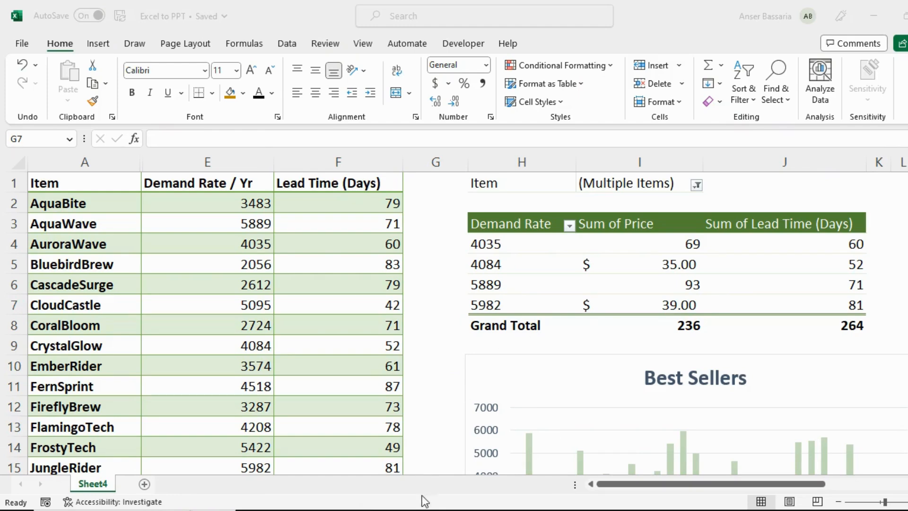
- Select the pivot table range H3:J8 and copy it to the clipboard
left_click(434, 304)
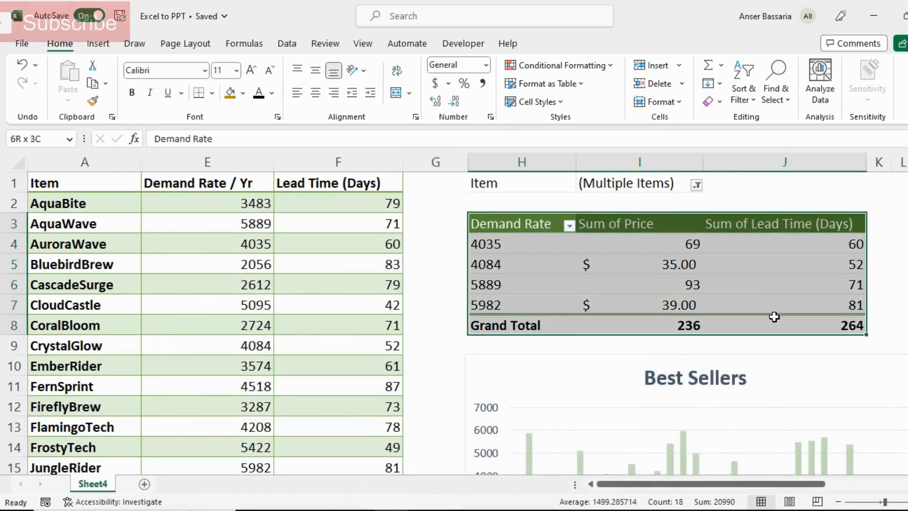
mouse_move(774, 317)
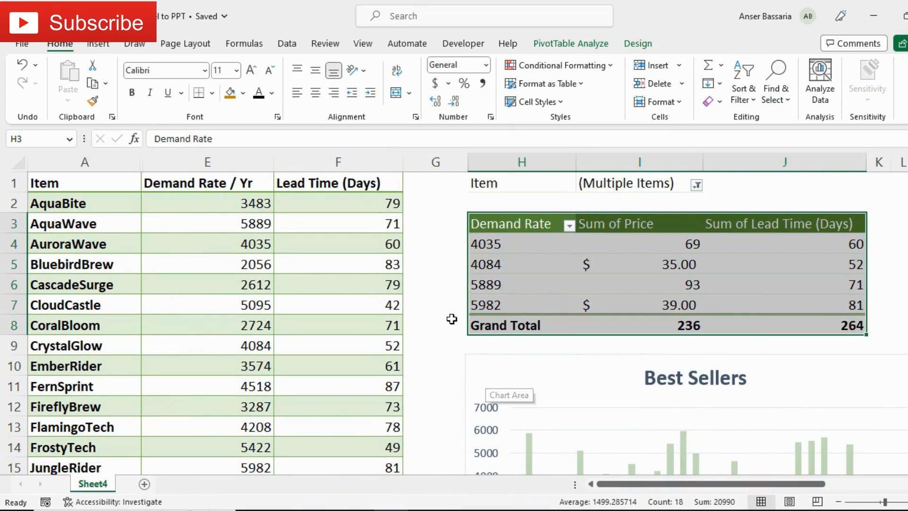
left_click(435, 324)
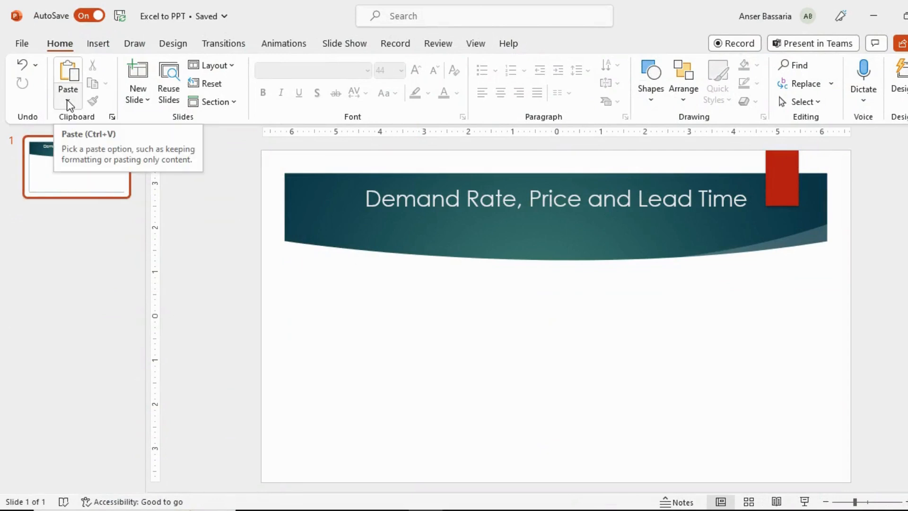
- Paste Special as a linked Microsoft Excel Worksheet Object below the slide title
left_click(68, 95)
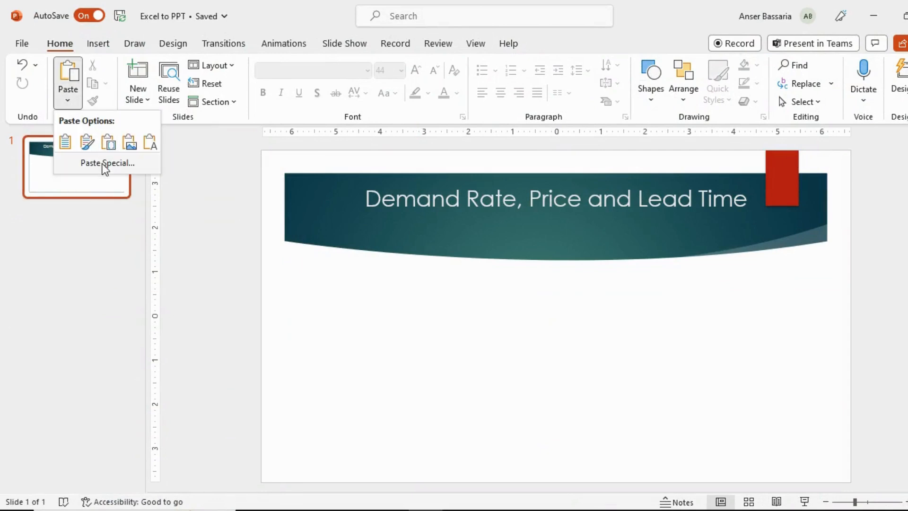
left_click(107, 162)
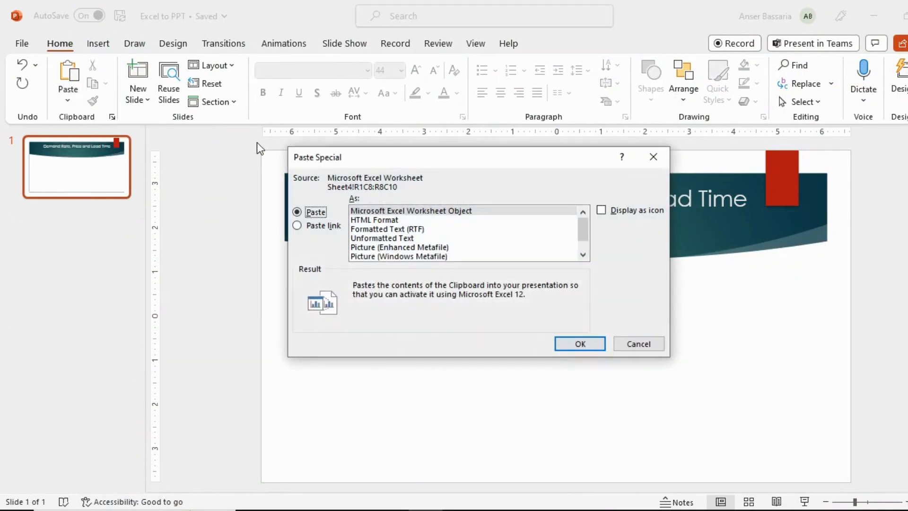
left_click(297, 225)
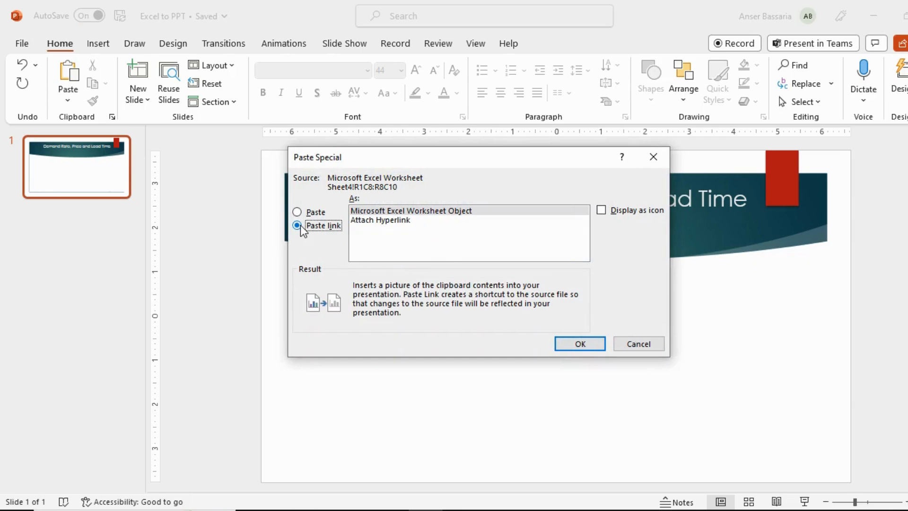
left_click(411, 211)
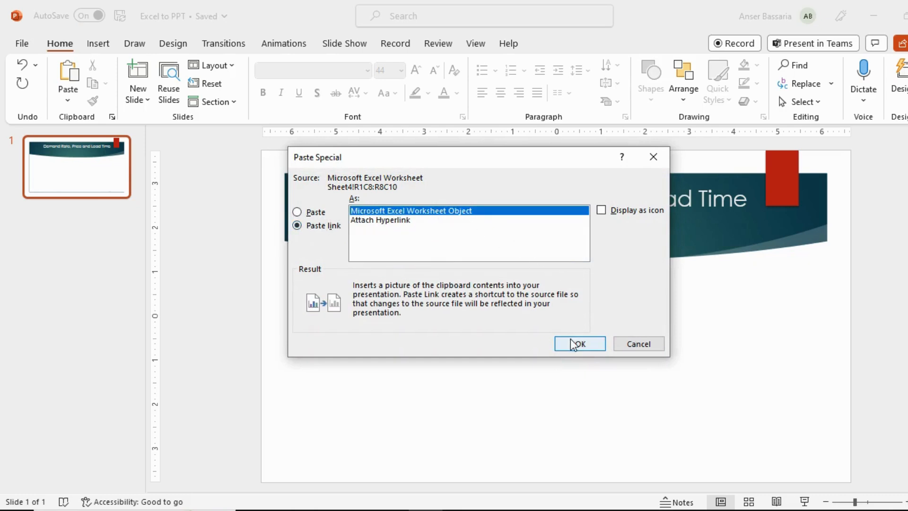
left_click(579, 343)
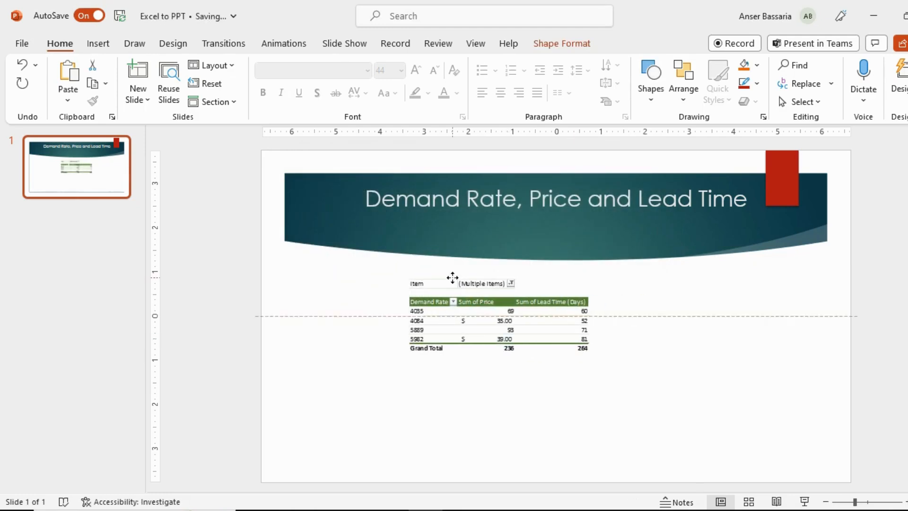
left_click(498, 324)
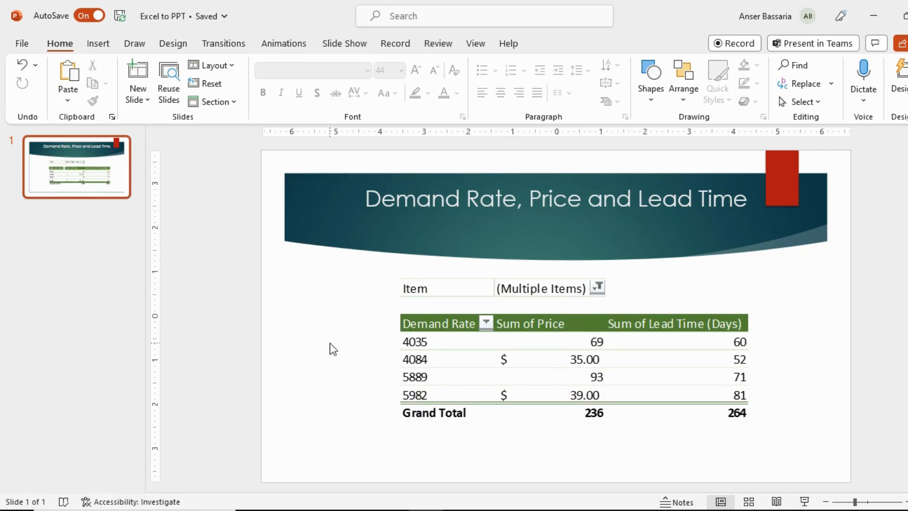
mouse_move(370, 363)
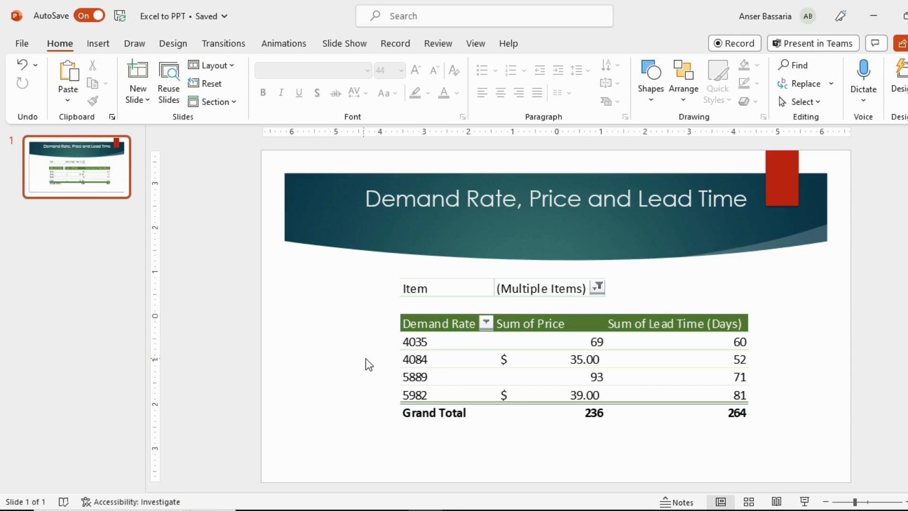
mouse_move(445, 355)
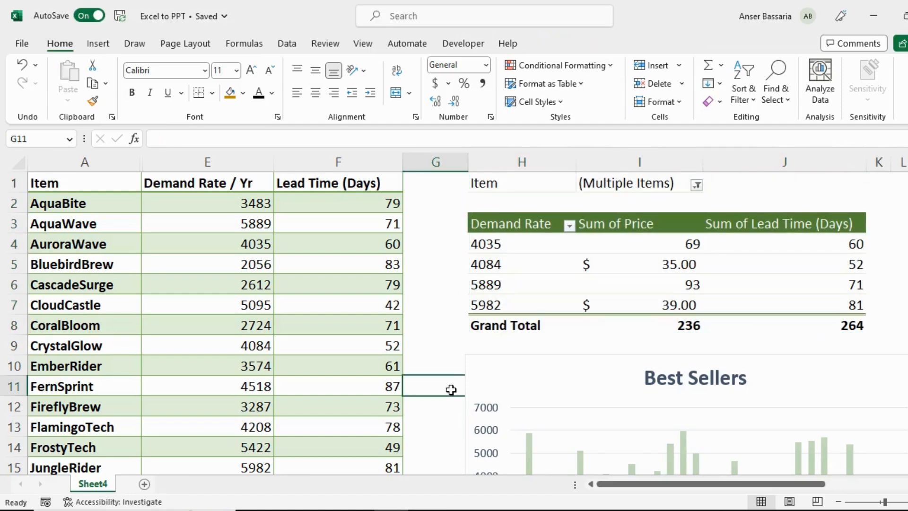
- Include CascadeSurge, CloudCastle and CoralBloom in the pivot table's Item filter
left_click(640, 263)
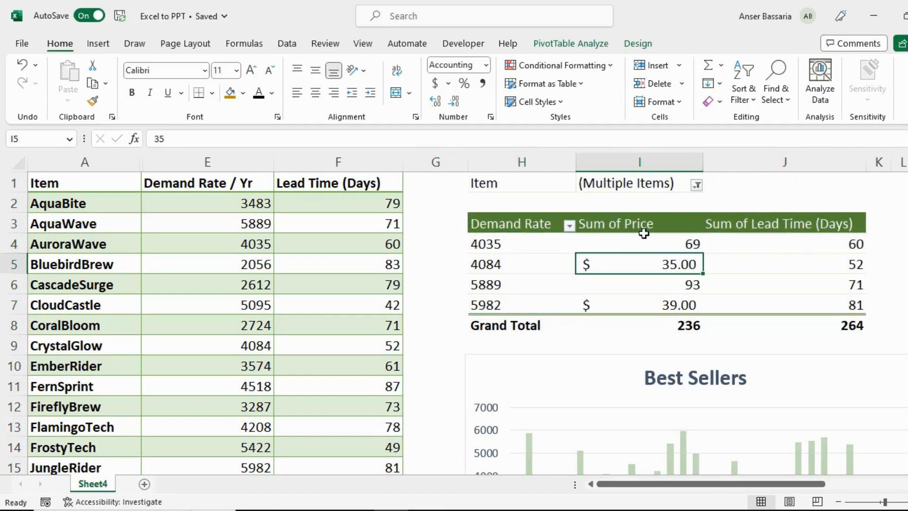
left_click(696, 185)
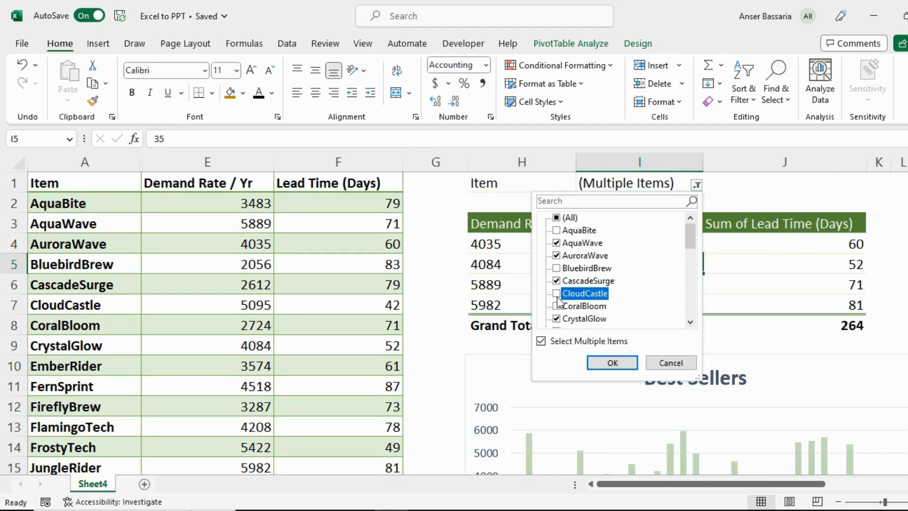
left_click(556, 293)
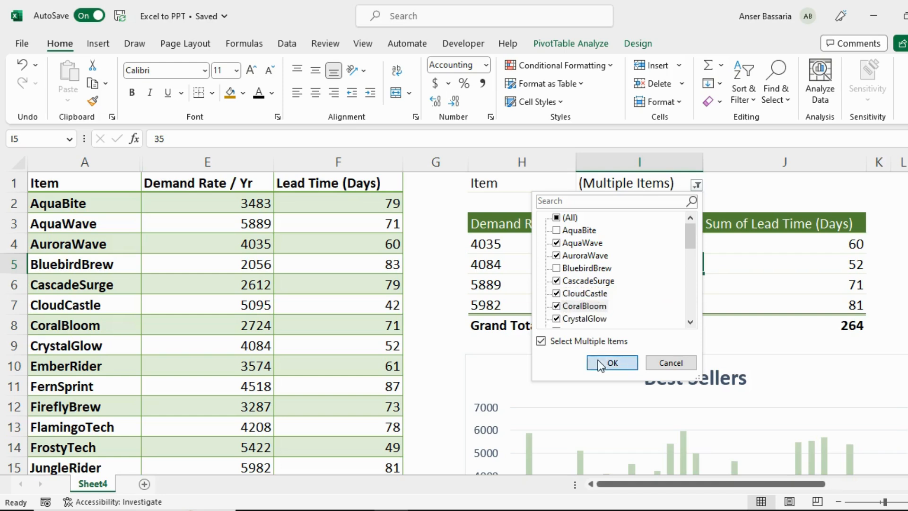
left_click(612, 362)
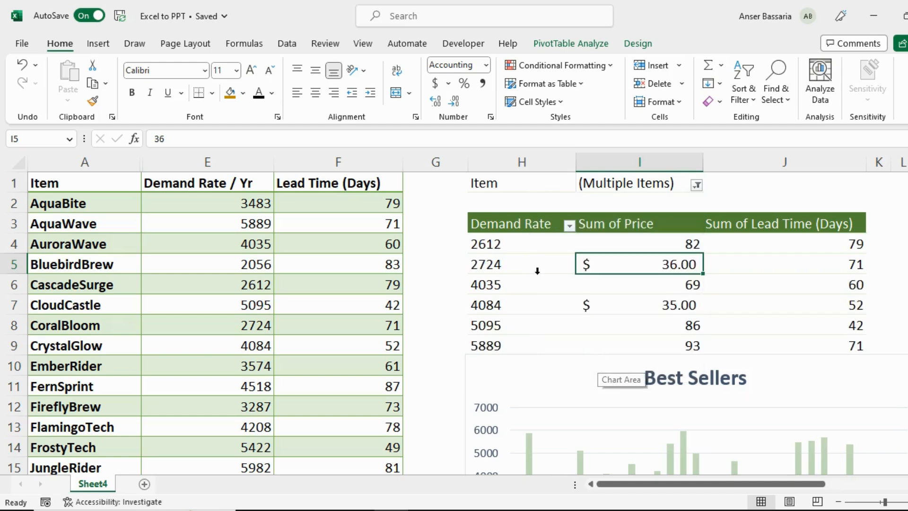
left_click(520, 223)
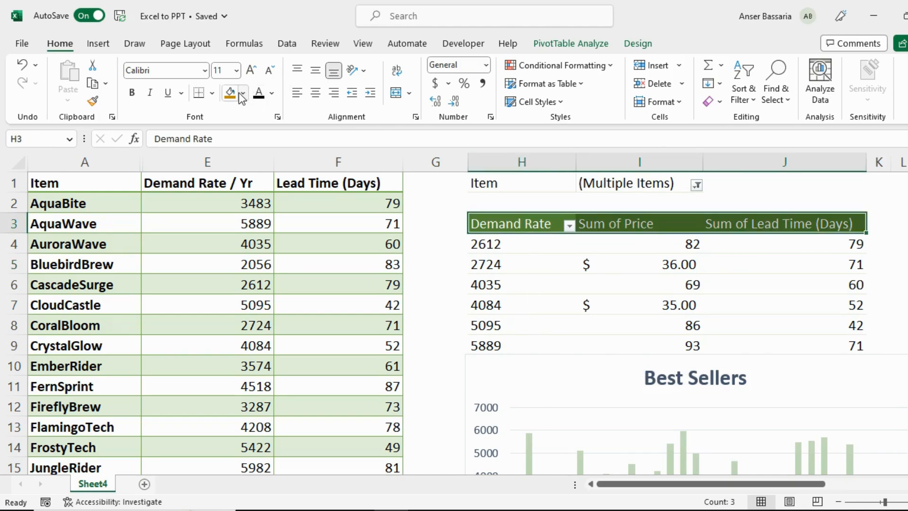
- Fill the header row H3:J3 with Yellow from the Standard Colors
left_click(245, 93)
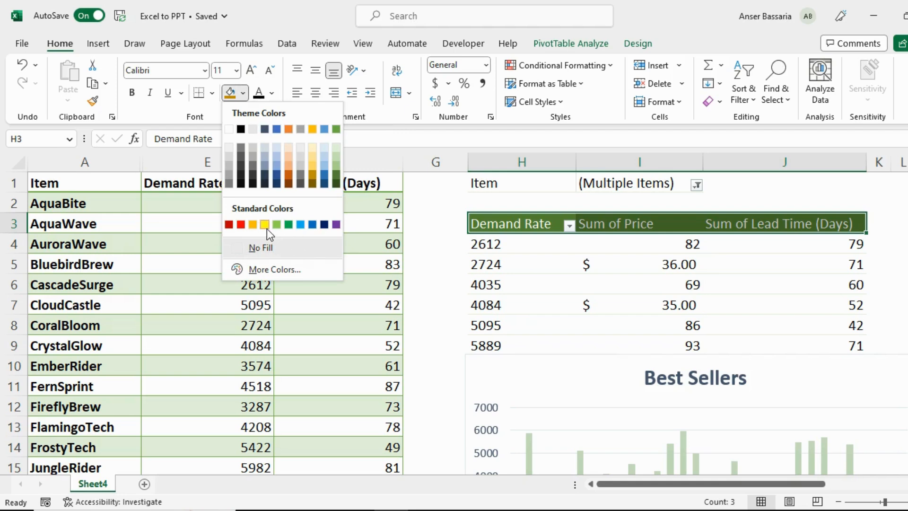
left_click(264, 224)
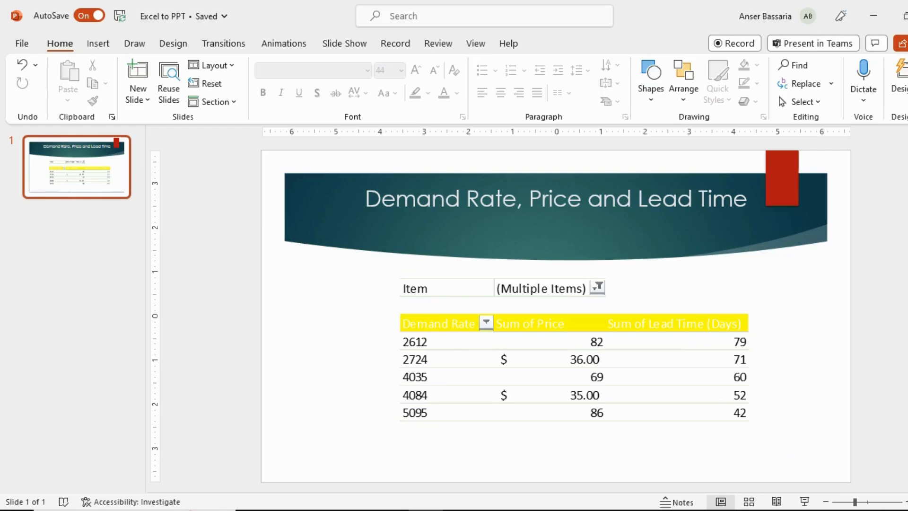
mouse_move(327, 323)
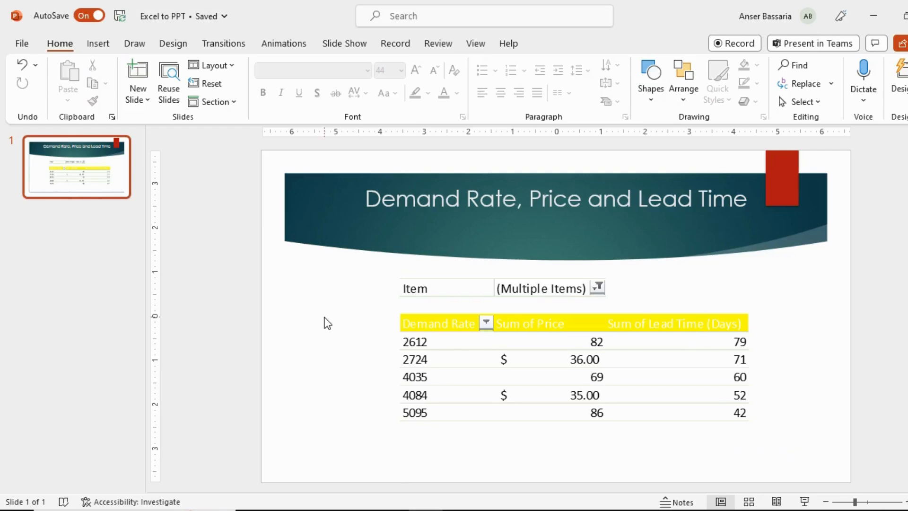